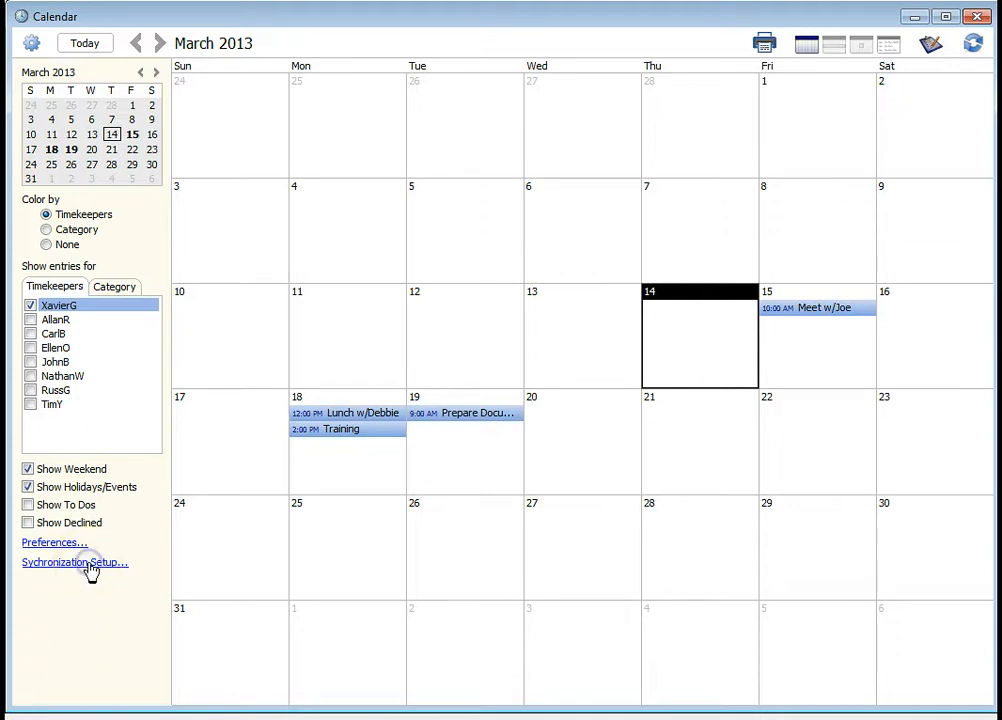
# Launch Google authorization from Timeslips' Synchronization Setup settings
pyautogui.click(74, 560)
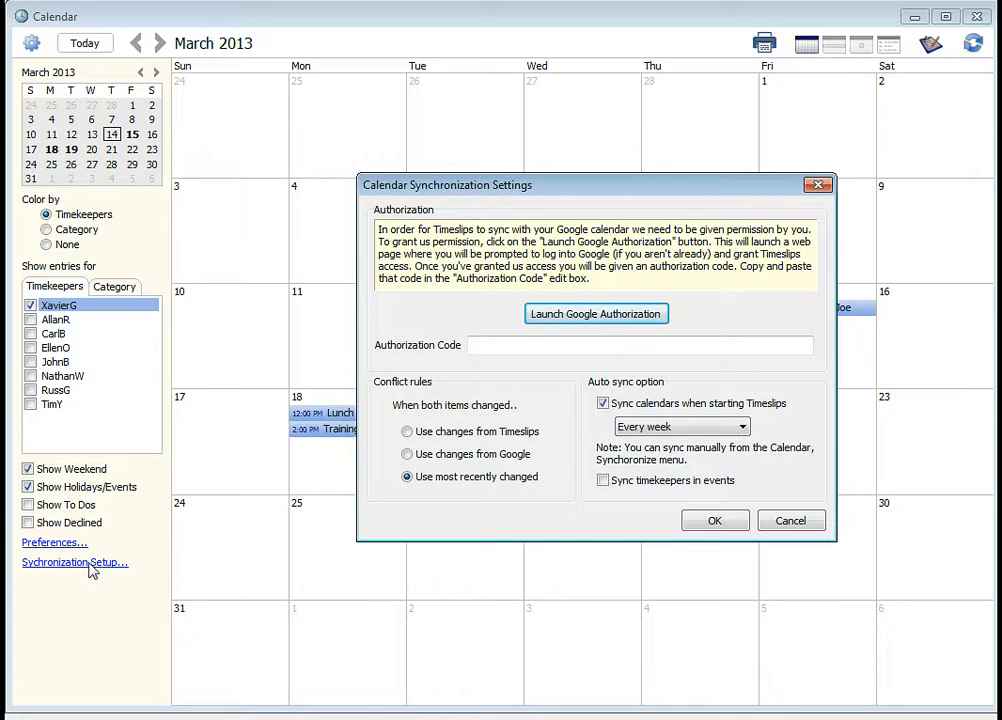
pyautogui.moveTo(136, 672)
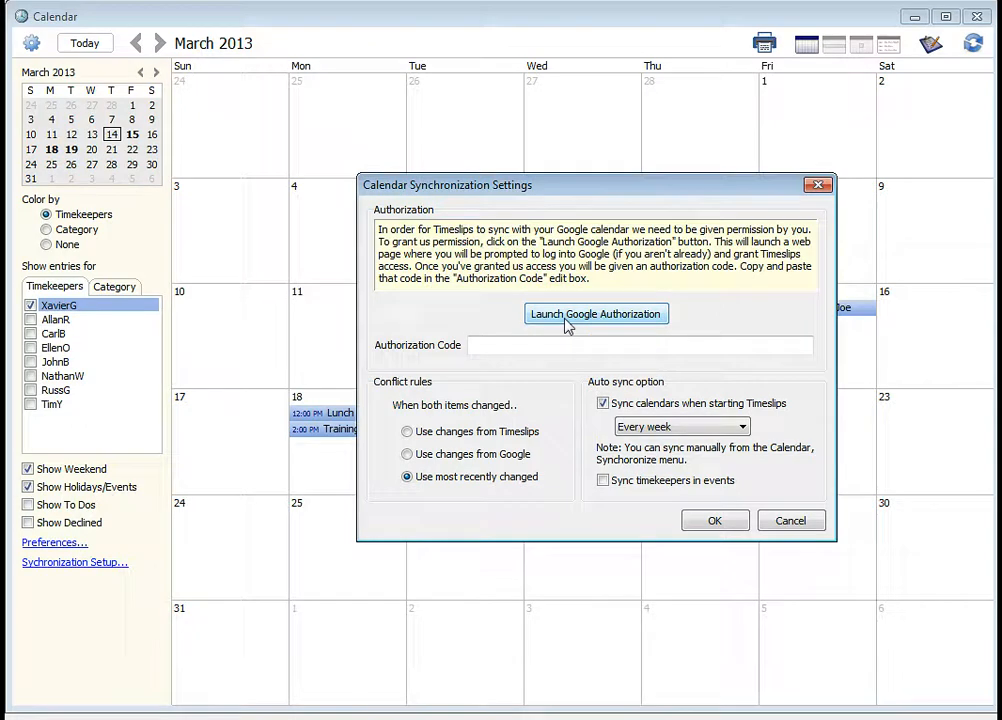
pyautogui.click(596, 314)
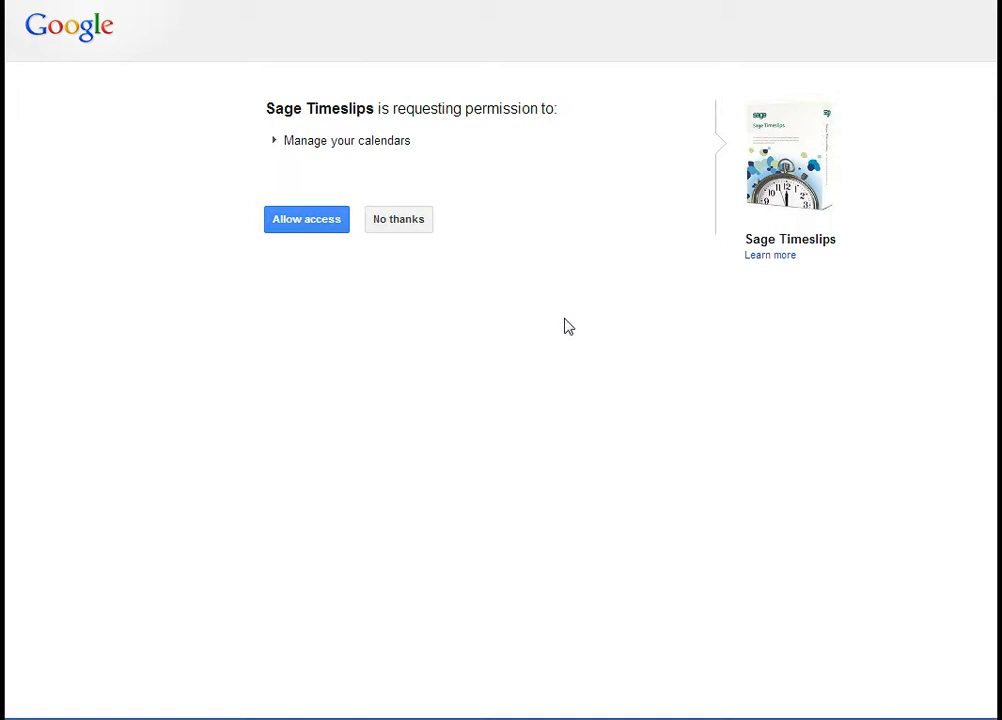
pyautogui.moveTo(556, 326)
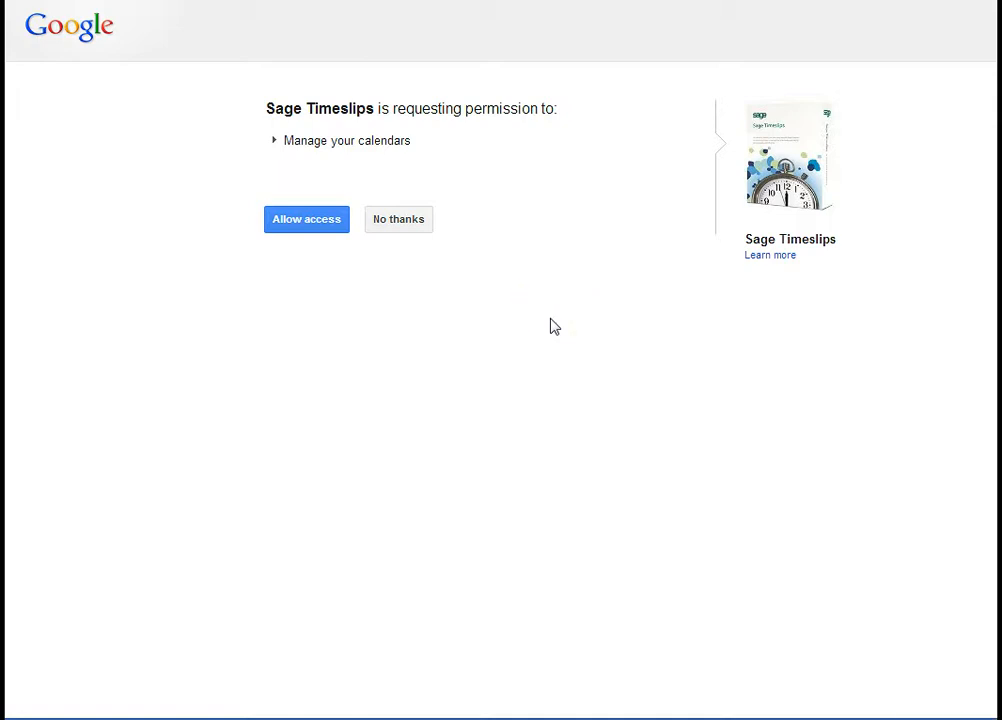
# Allow Timeslips access to Google calendars and copy the returned authorization code
pyautogui.click(306, 218)
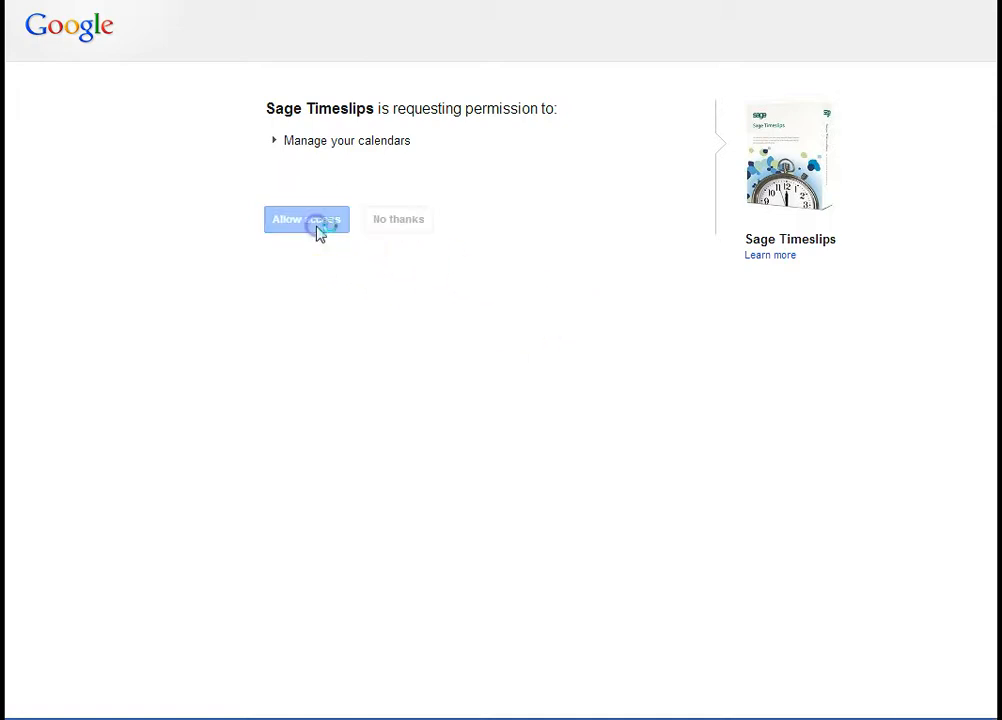
pyautogui.click(306, 218)
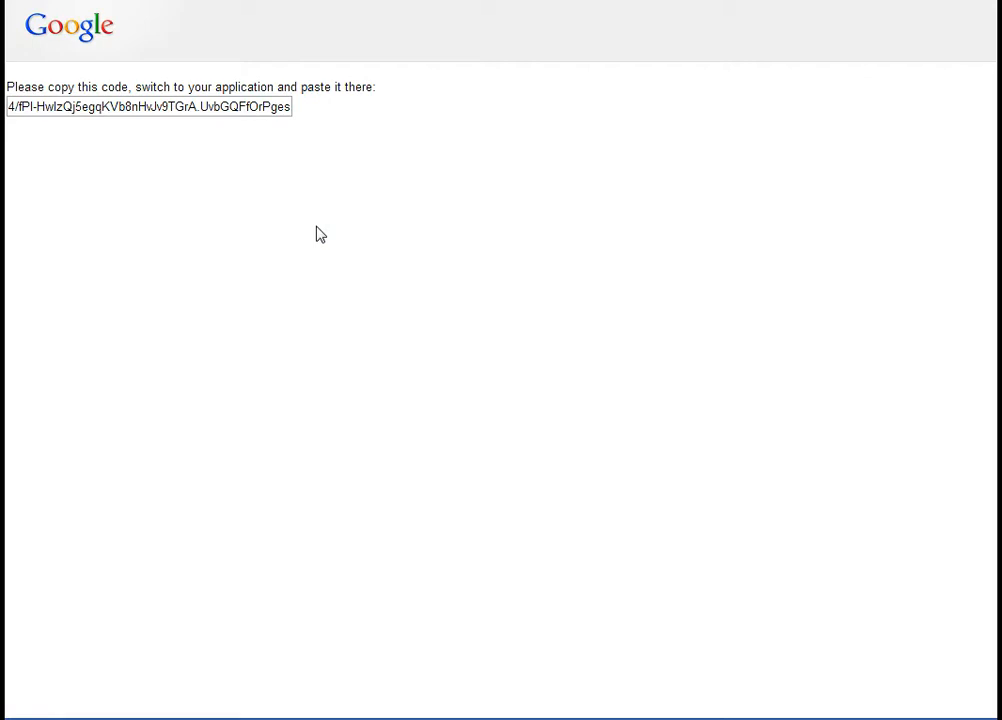
pyautogui.tripleClick(150, 106)
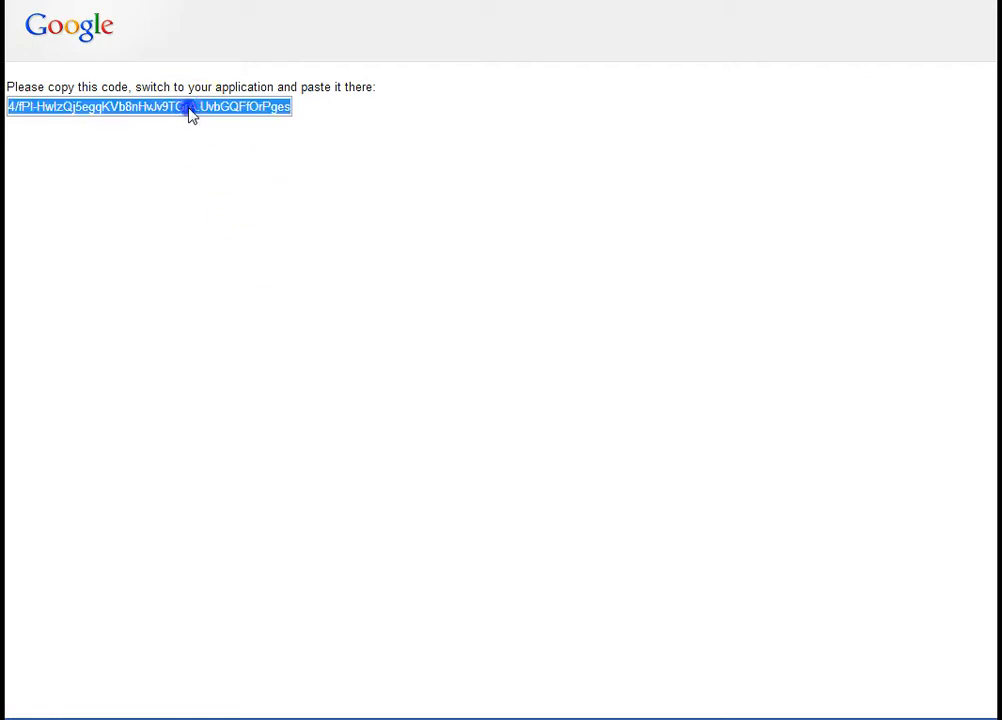
pyautogui.rightClick(190, 108)
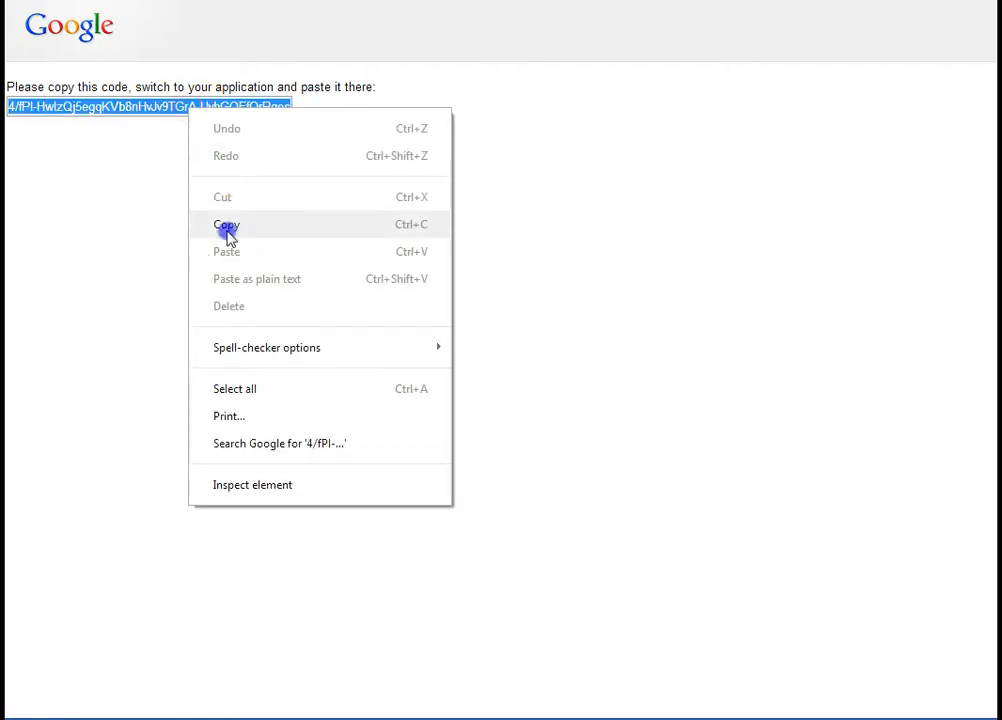
pyautogui.click(226, 224)
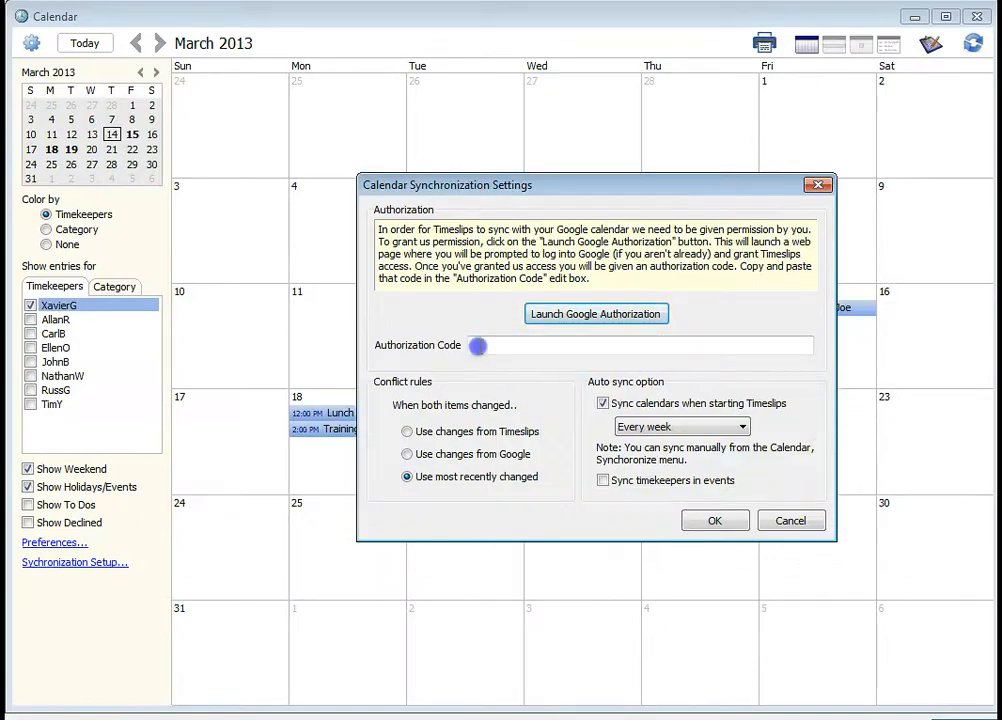
# Paste the authorization code into Timeslips' settings and confirm so it is validated
pyautogui.rightClick(640, 344)
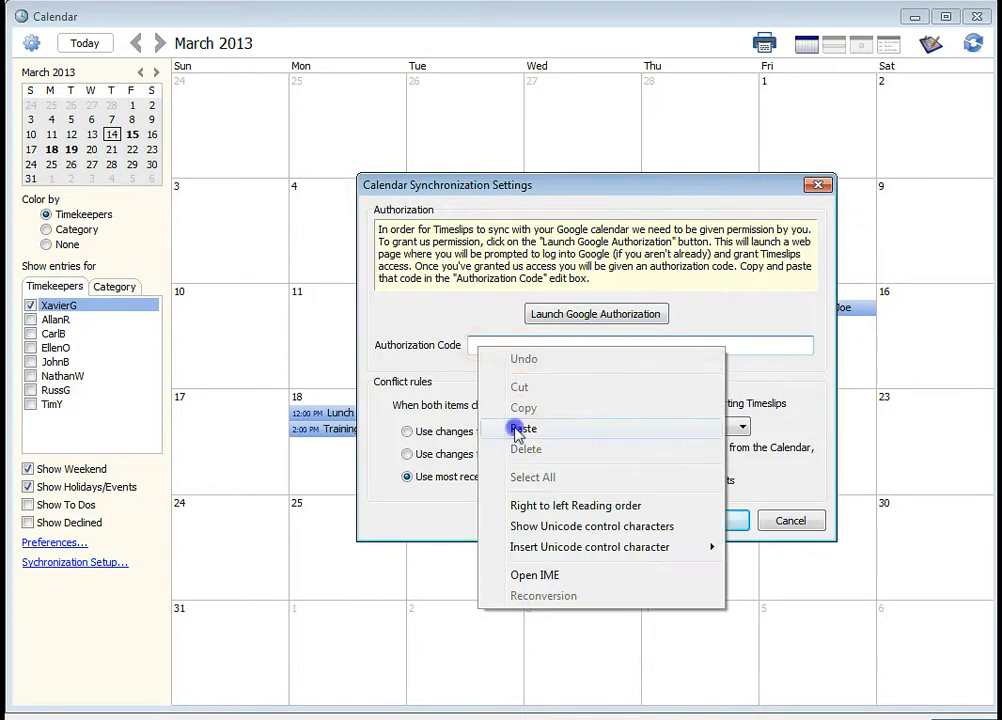
pyautogui.click(524, 428)
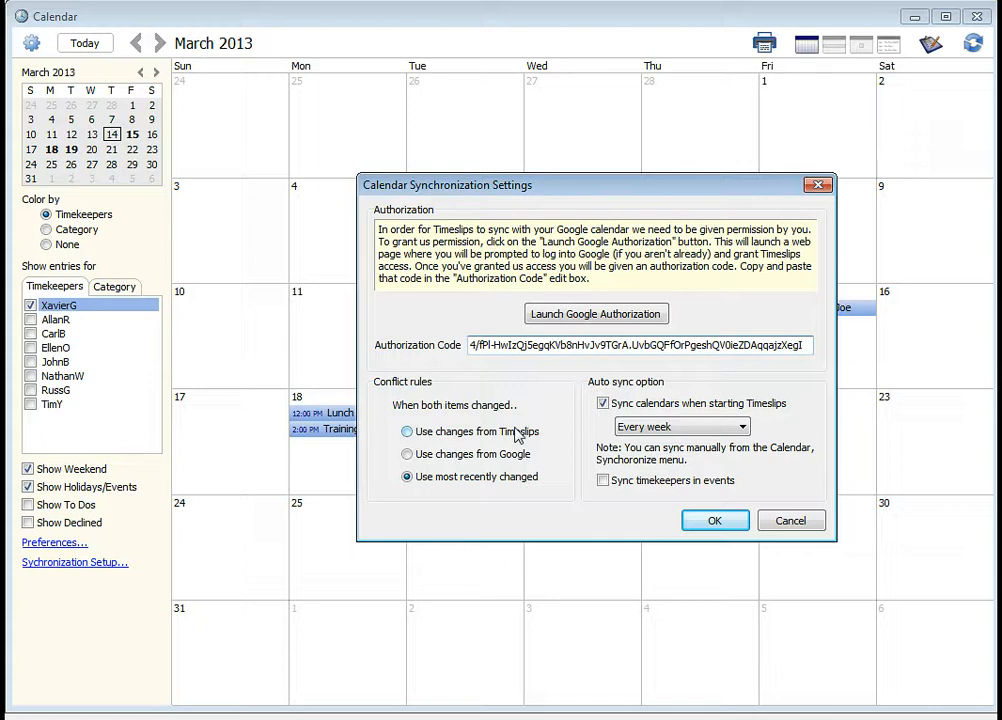
pyautogui.moveTo(520, 344)
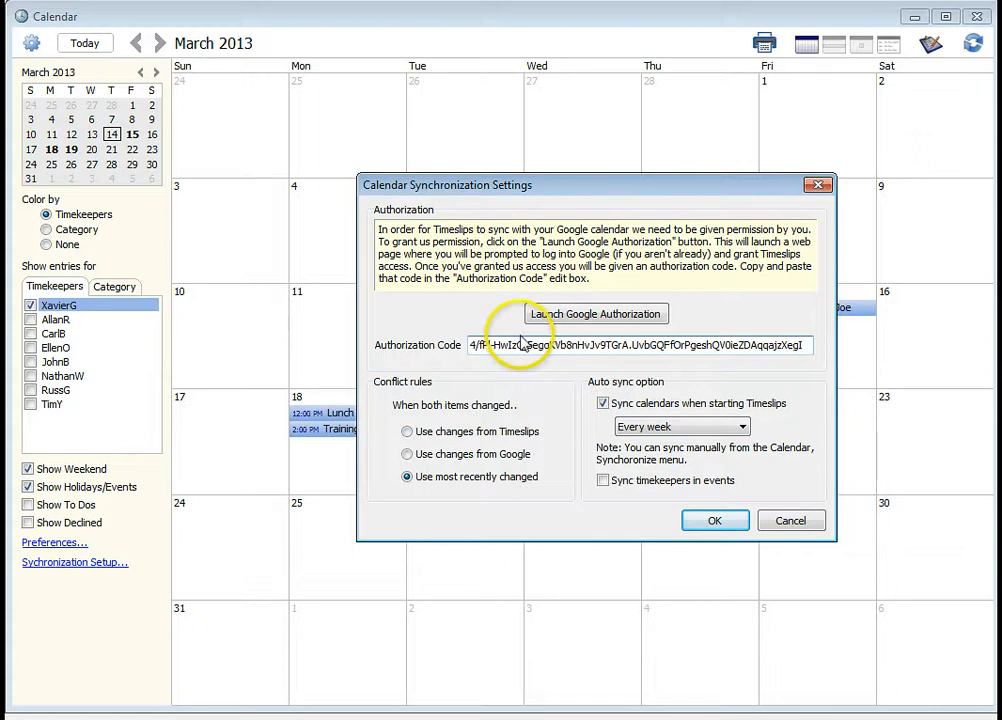
pyautogui.moveTo(536, 414)
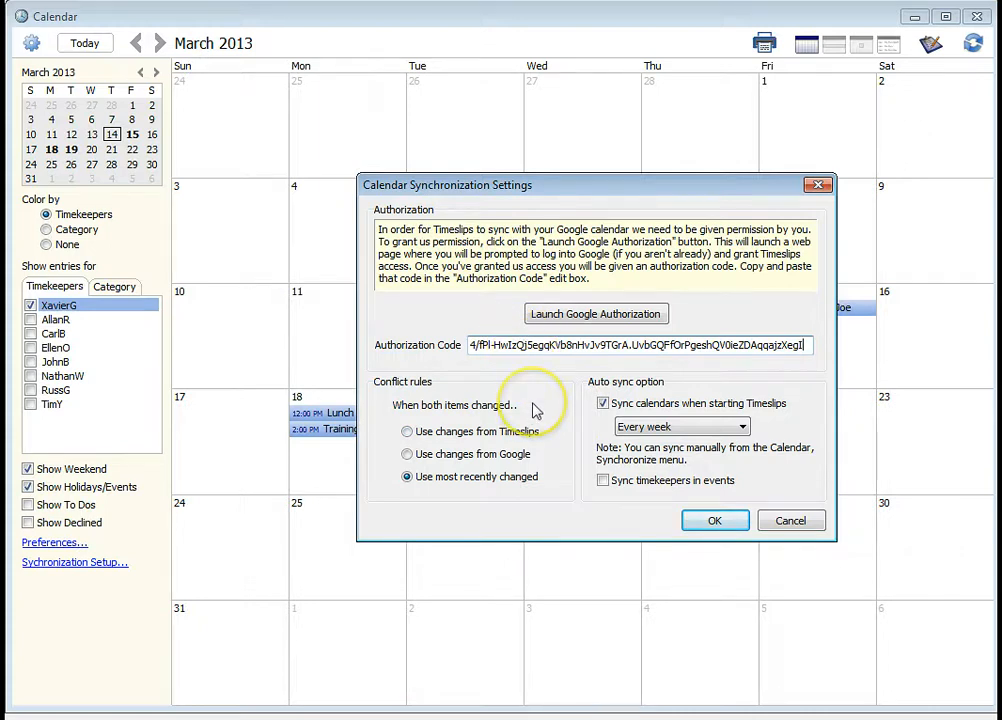
pyautogui.moveTo(784, 428)
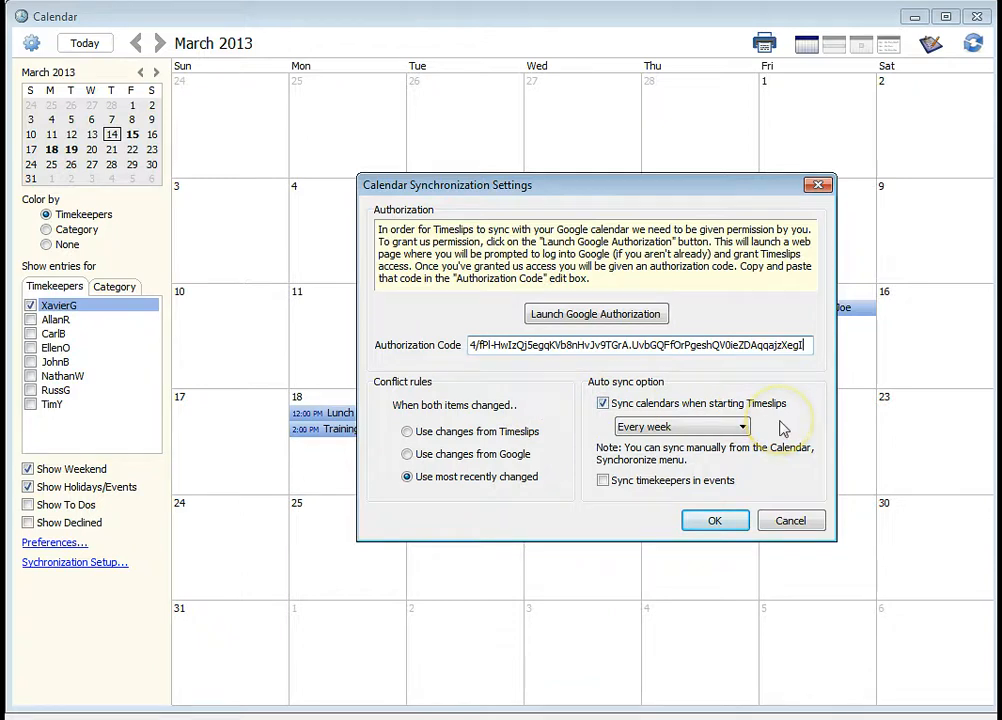
pyautogui.moveTo(756, 484)
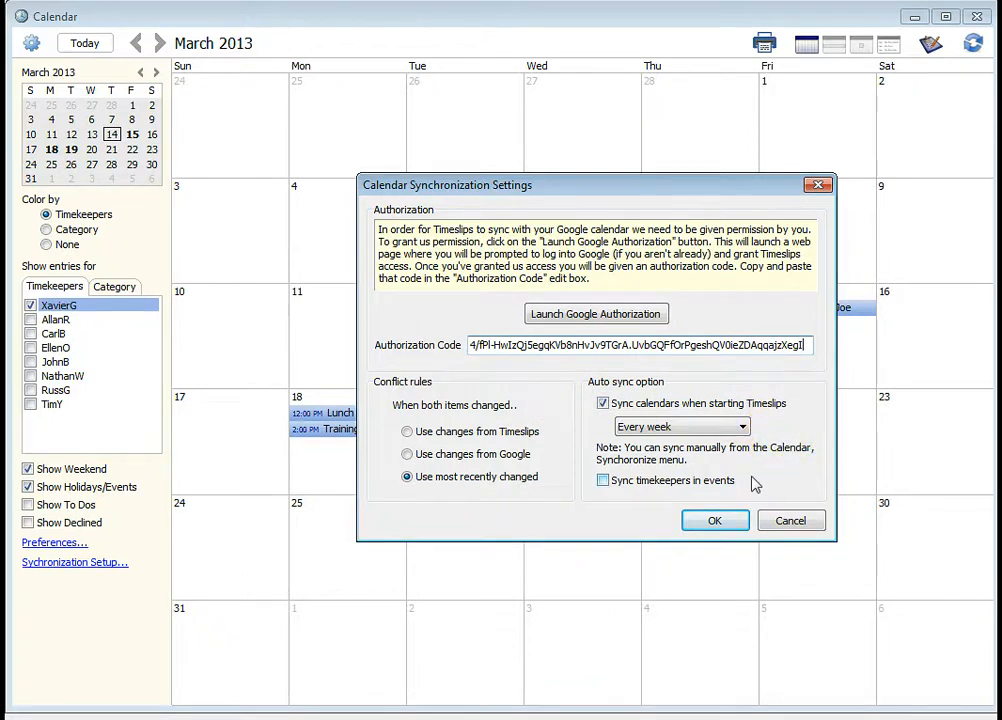
pyautogui.moveTo(760, 486)
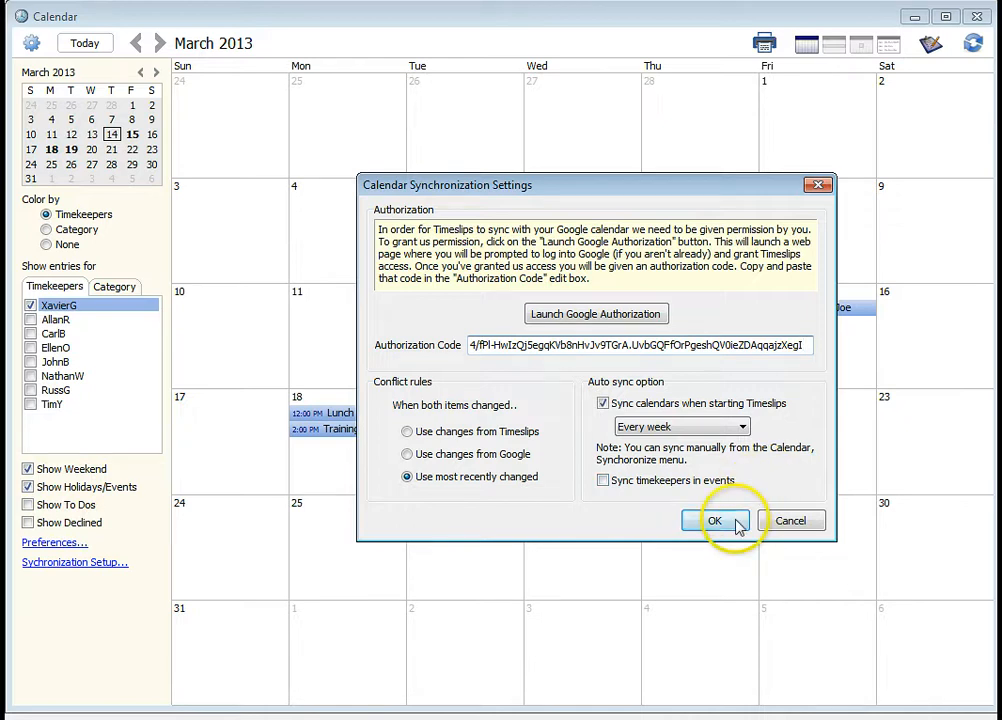
pyautogui.click(714, 520)
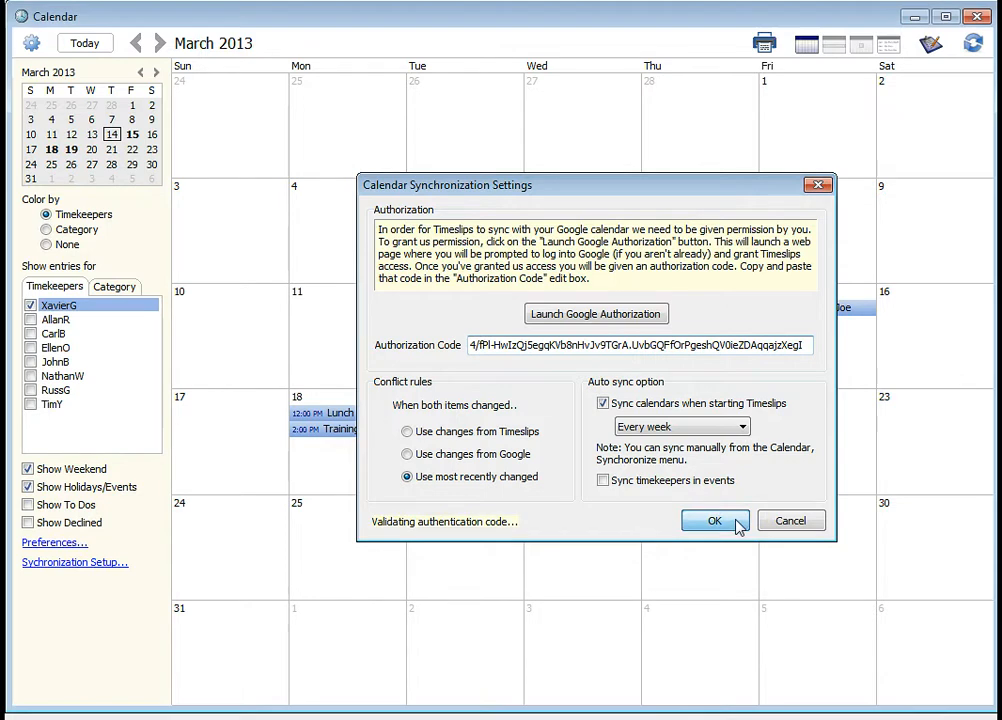
pyautogui.click(714, 520)
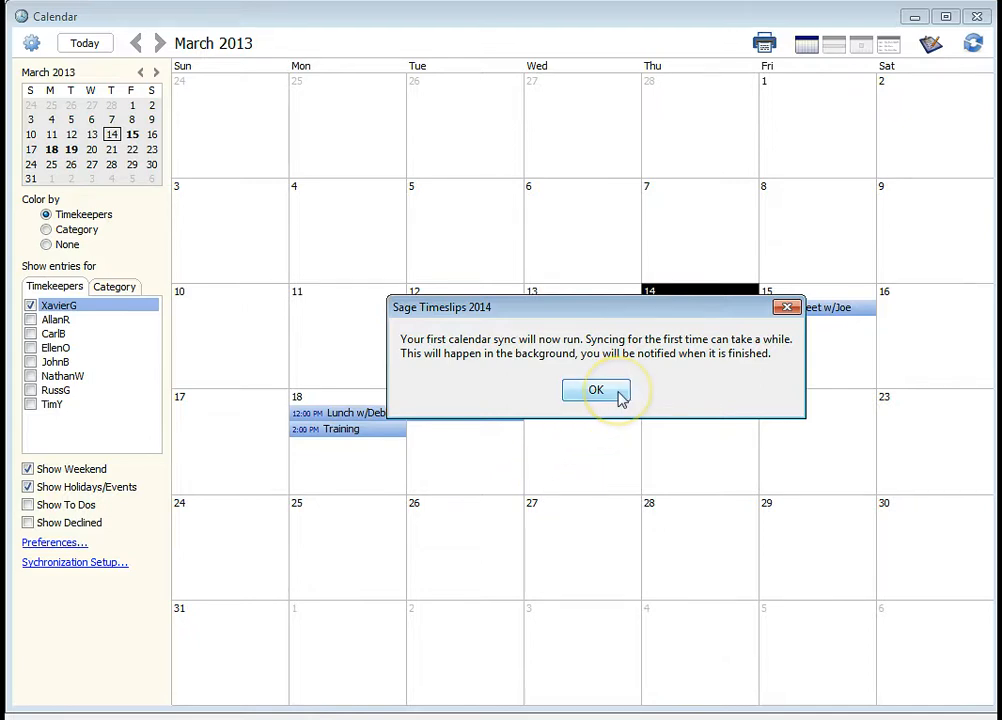
# Acknowledge the first-sync notice and the 'Calendar Synchronization has completed' message
pyautogui.click(596, 388)
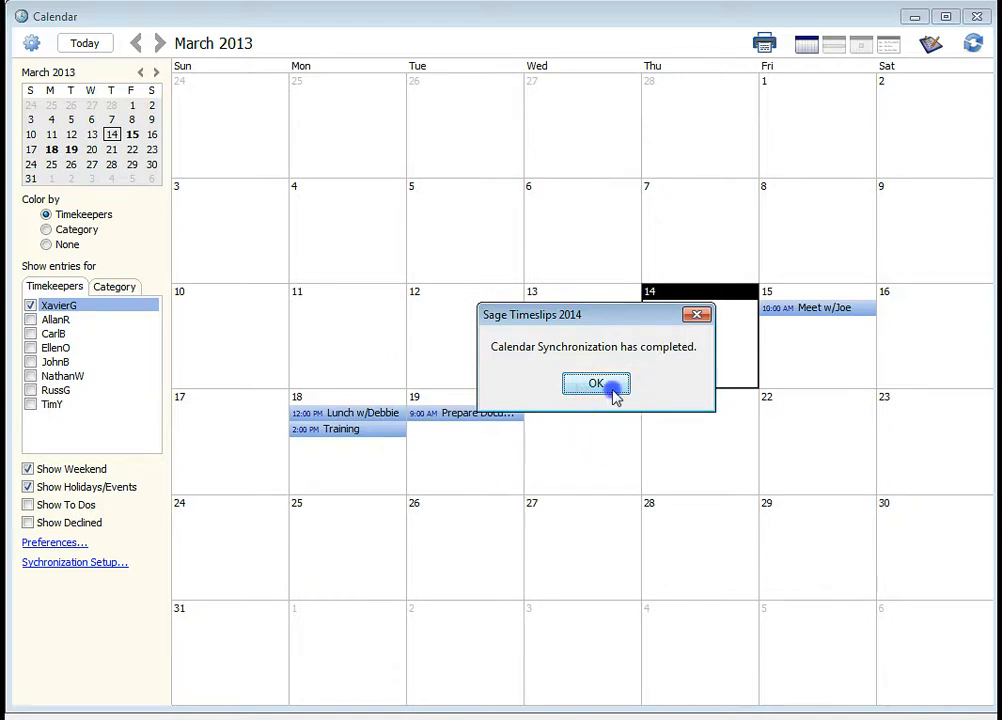
pyautogui.click(596, 384)
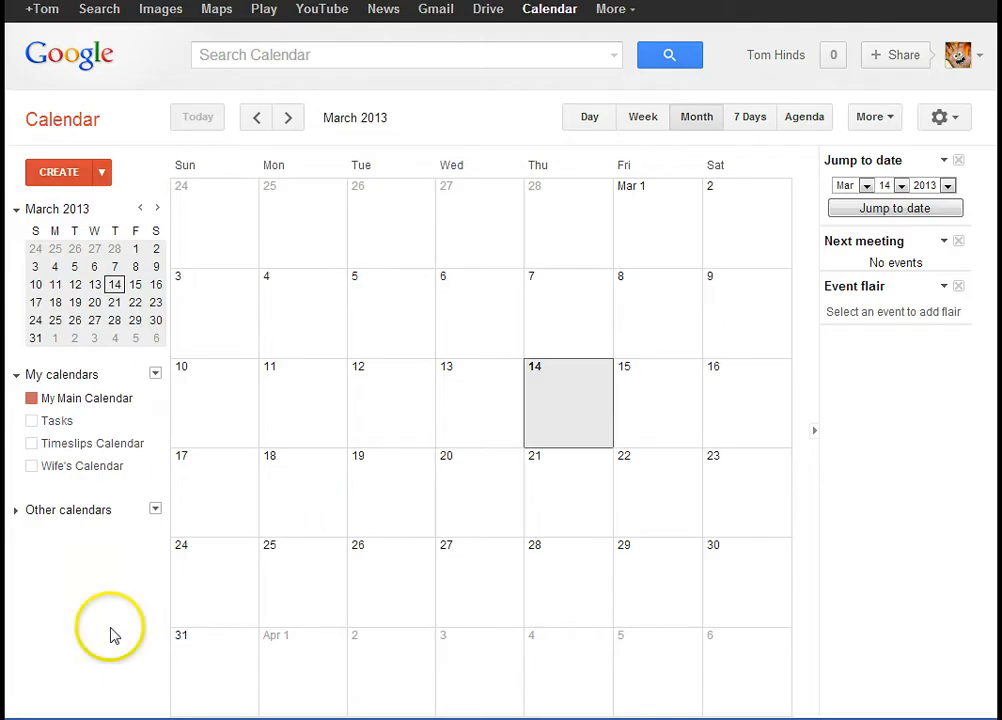
pyautogui.moveTo(112, 636)
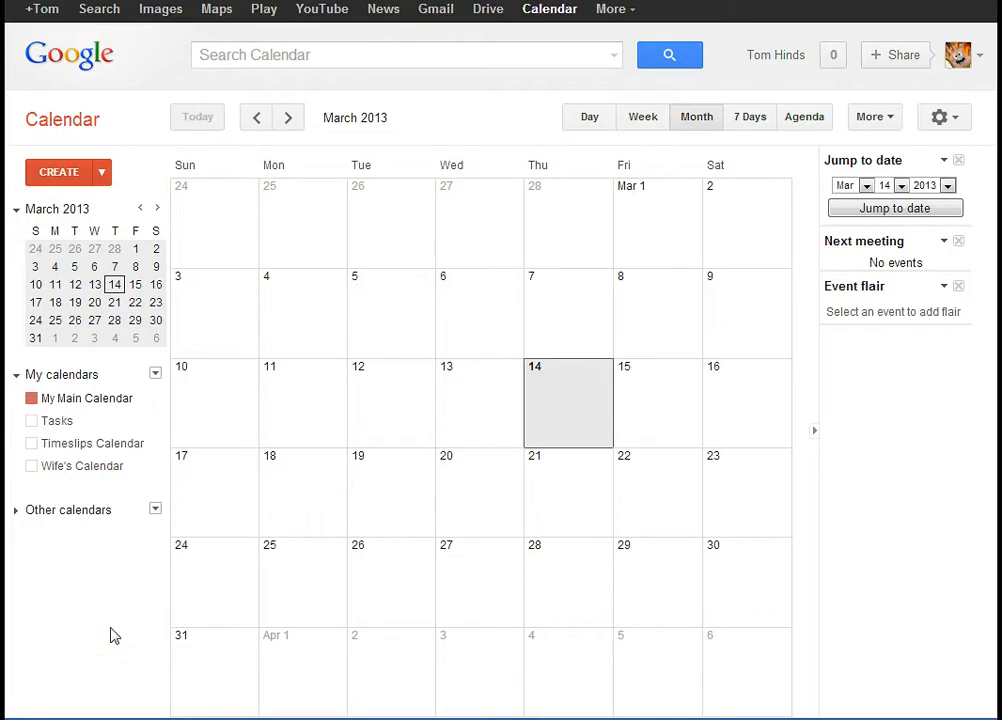
pyautogui.moveTo(120, 444)
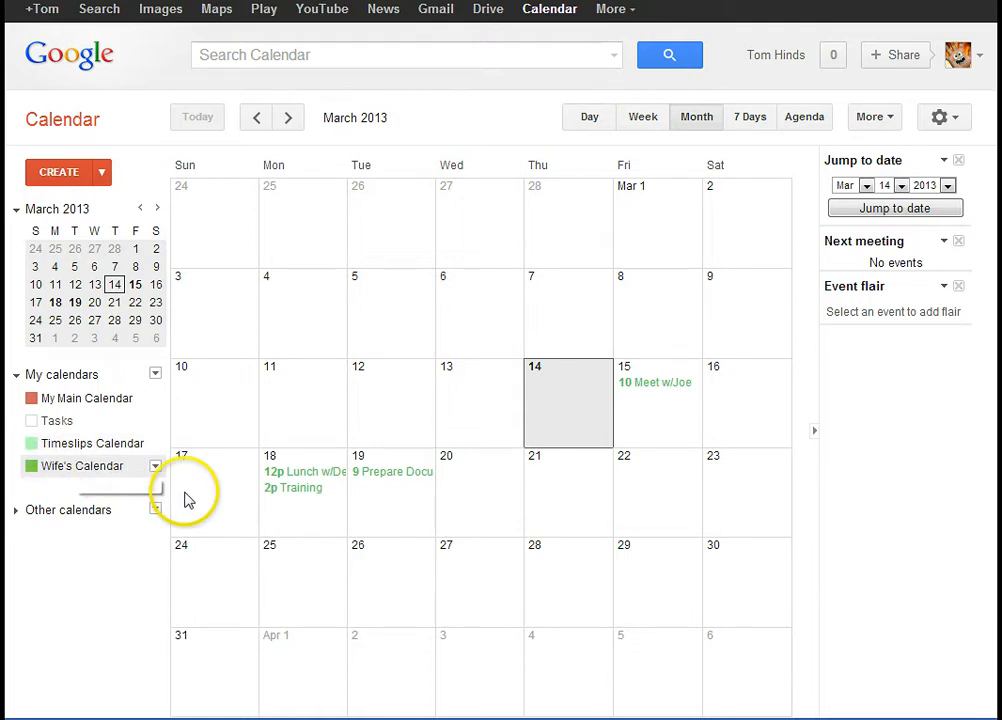
# Hide Wife's Calendar and select the synced Meet w/Joe event on March 15
pyautogui.click(32, 466)
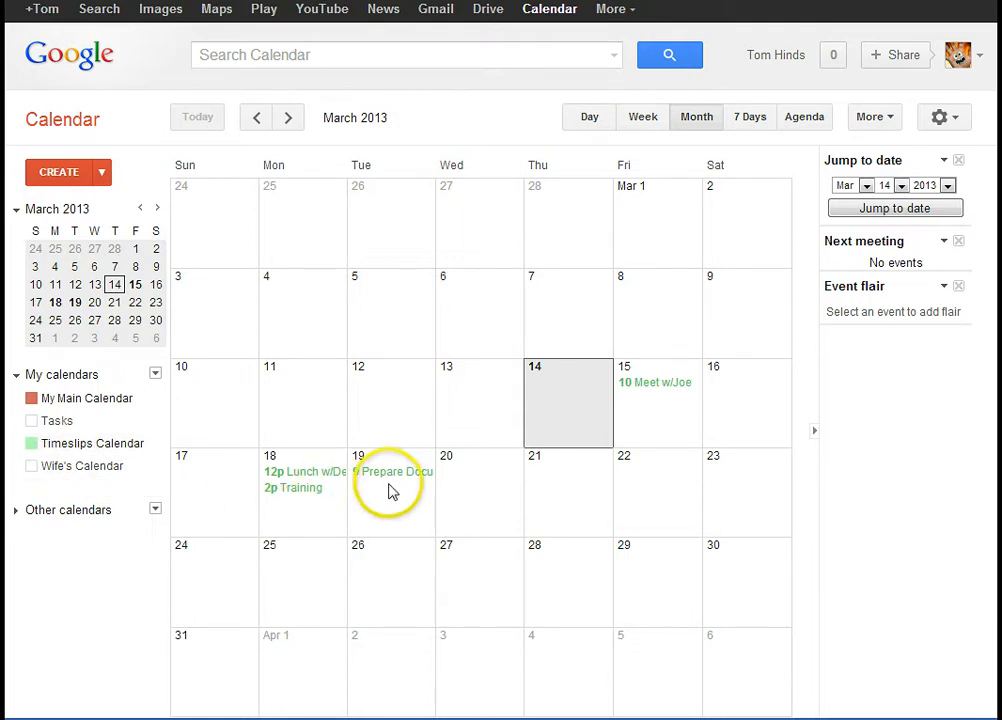
pyautogui.moveTo(658, 412)
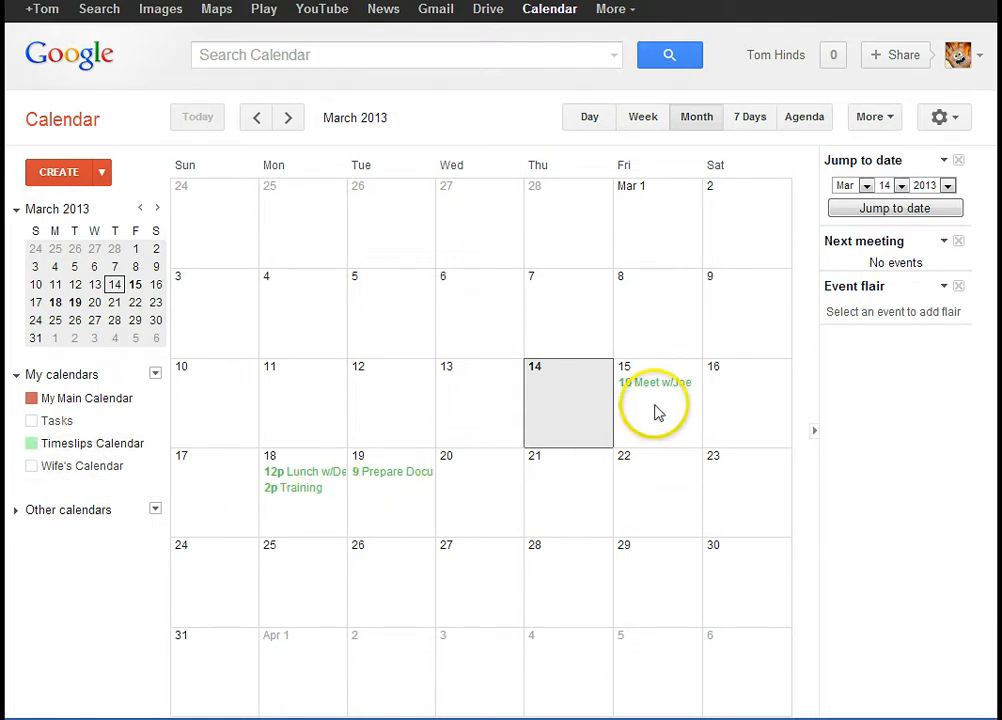
pyautogui.click(656, 382)
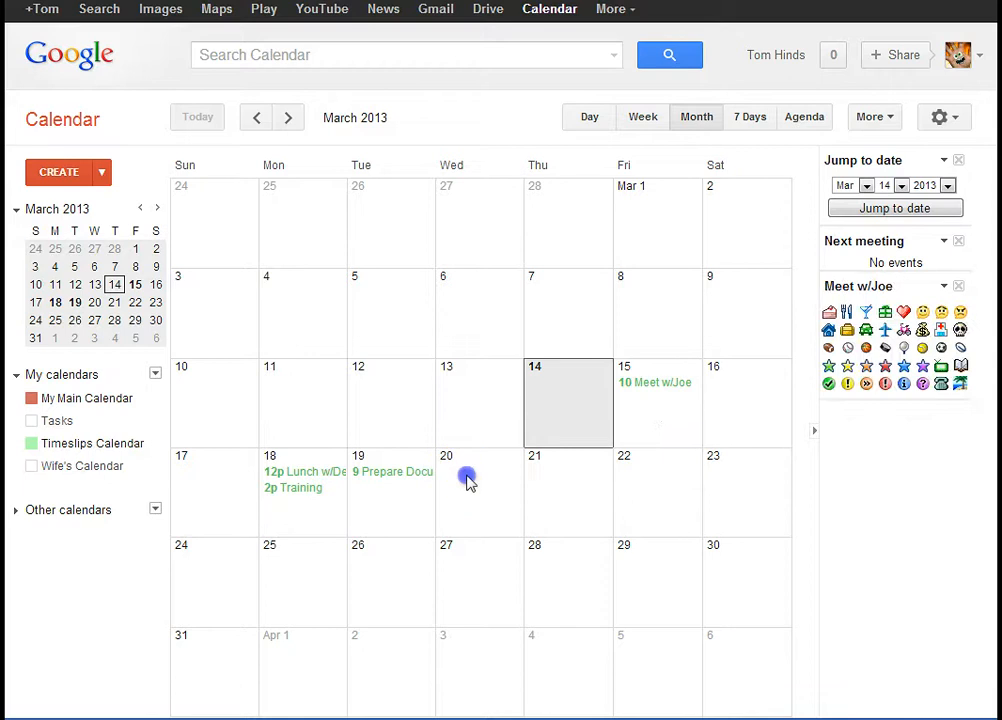
# Create 'Staff Meeting' on March 20, 10–11am, on the Timeslips Calendar as Busy and save it
pyautogui.click(468, 476)
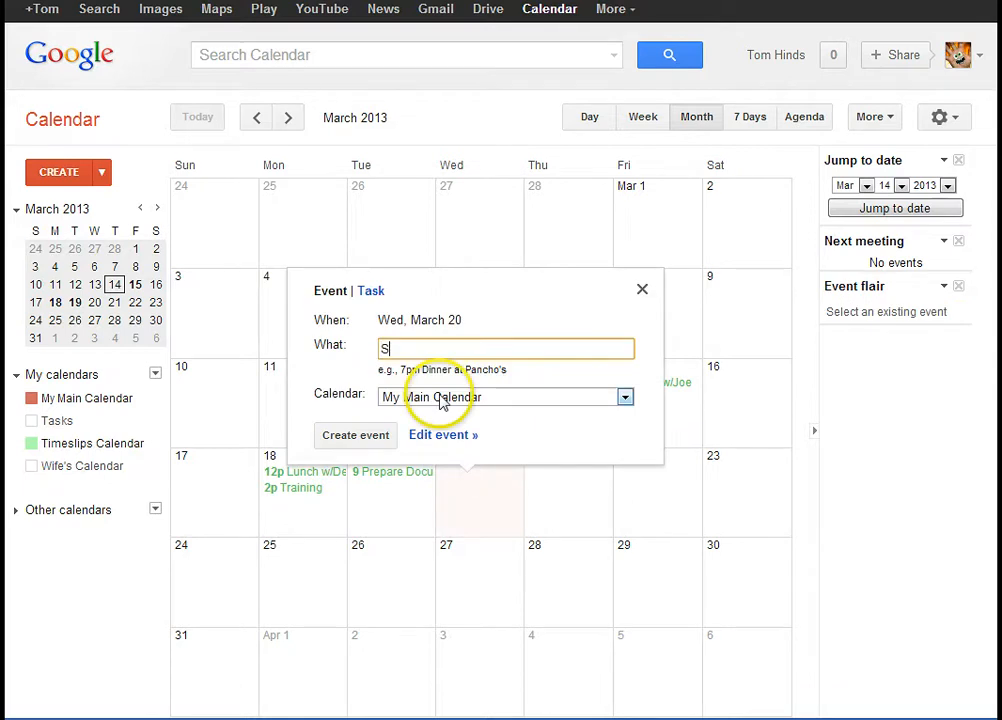
pyautogui.write('taff M')
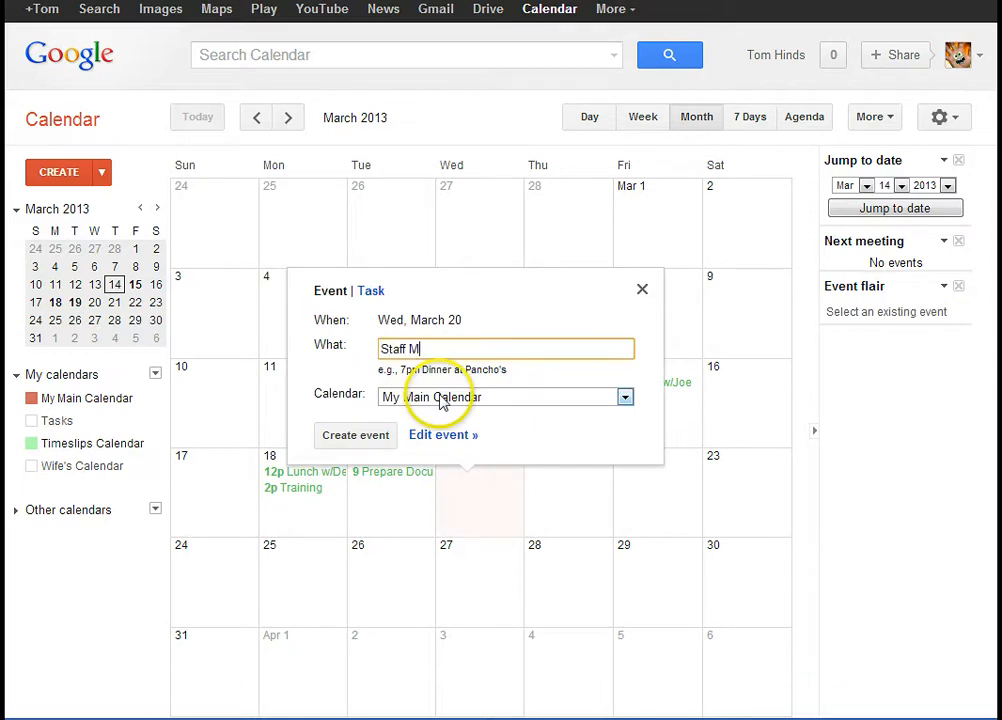
pyautogui.write('eeting')
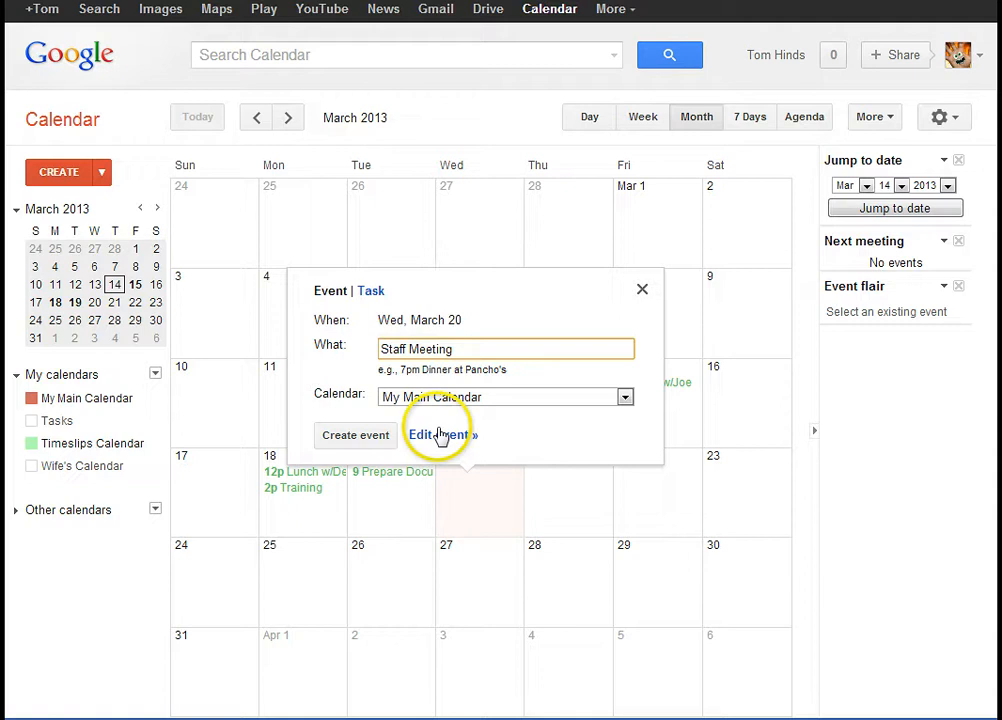
pyautogui.click(436, 434)
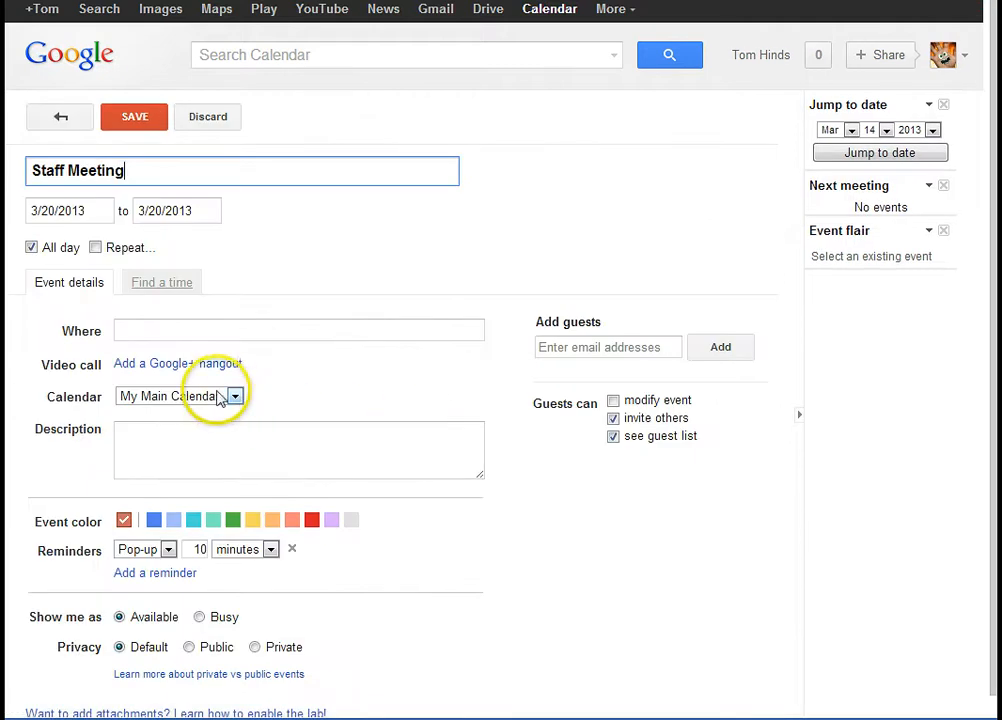
pyautogui.click(234, 396)
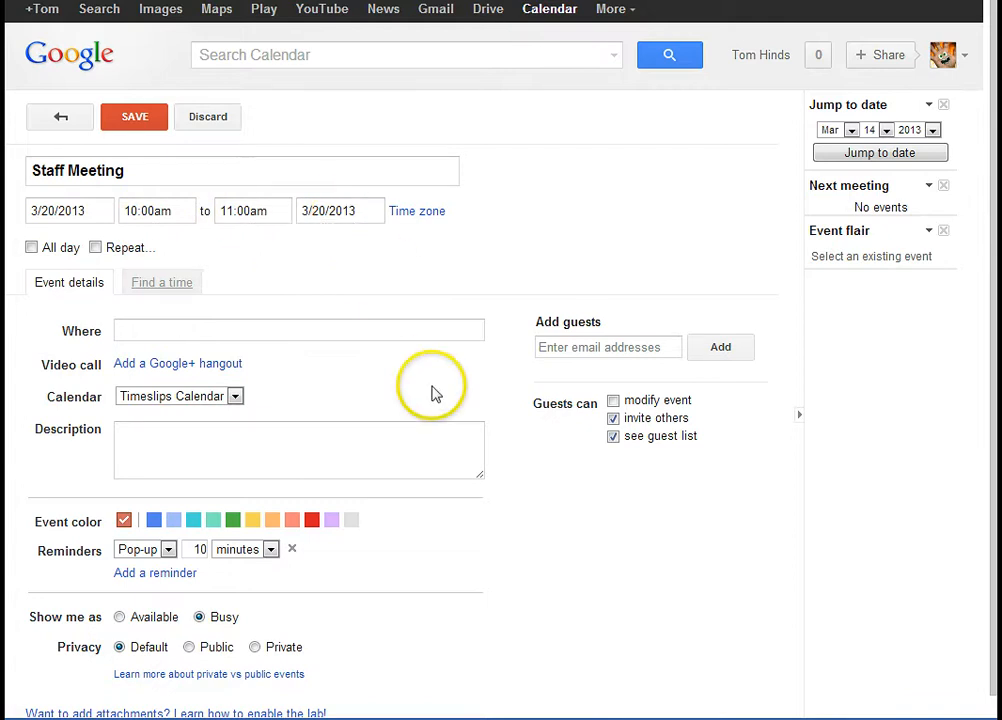
pyautogui.moveTo(134, 116)
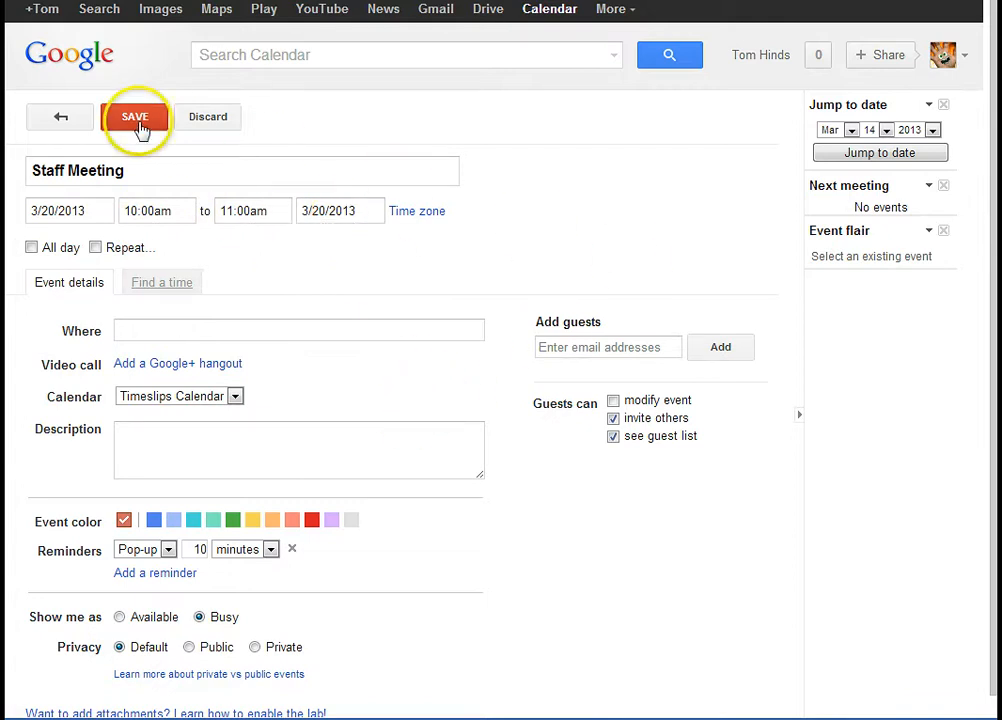
pyautogui.click(136, 116)
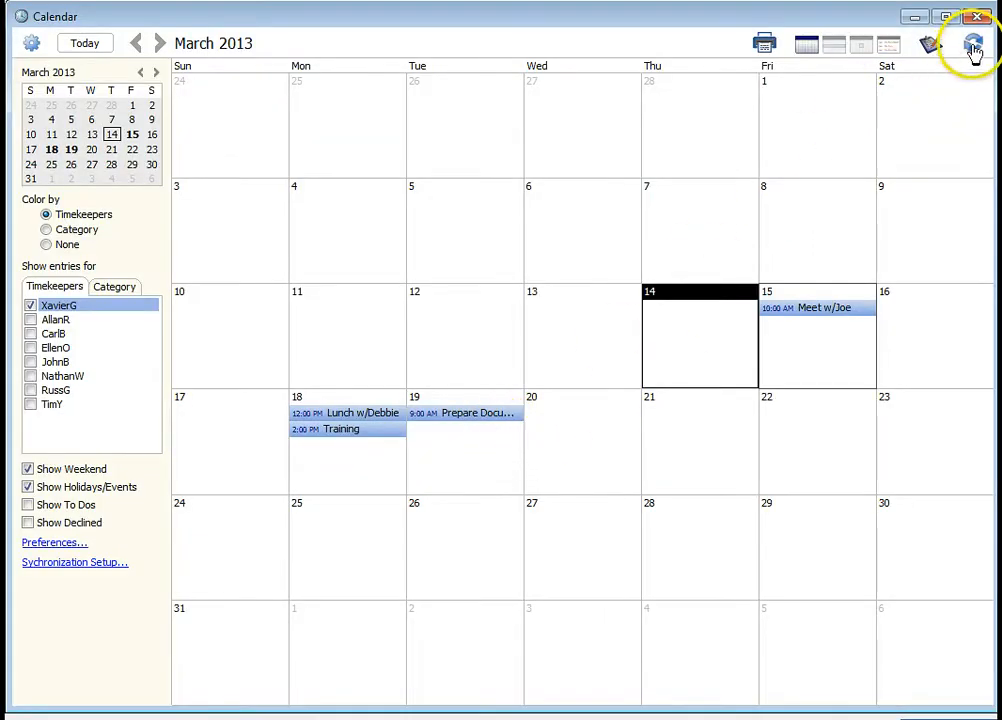
# Sync in the Staff Meeting, then move Meet w/Joe to start at 11:00 AM and save it
pyautogui.click(974, 48)
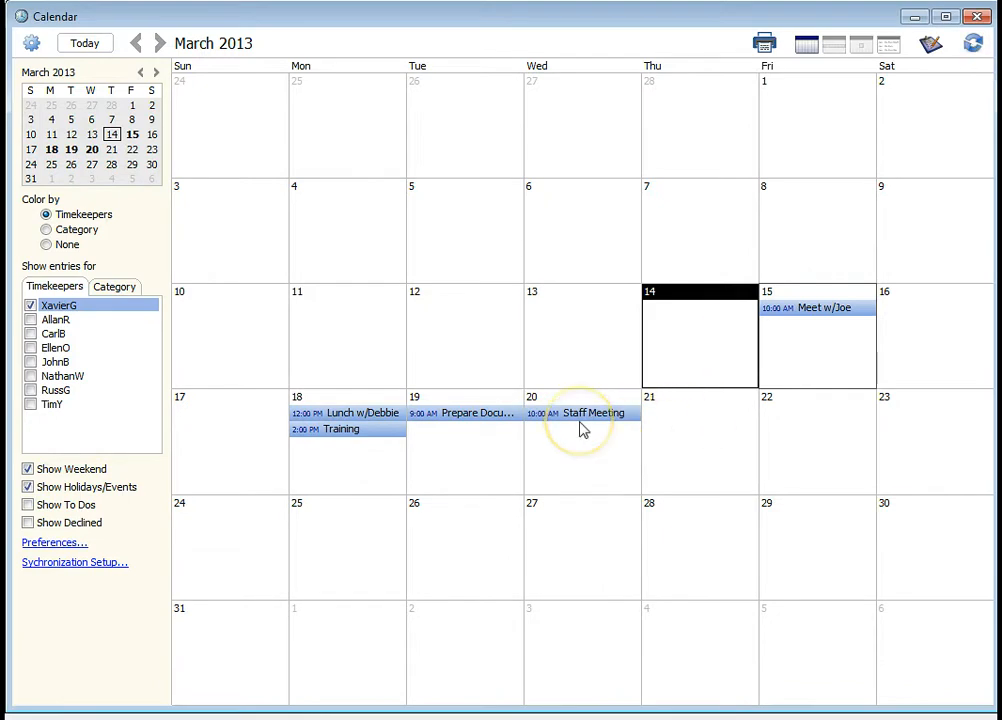
pyautogui.moveTo(752, 366)
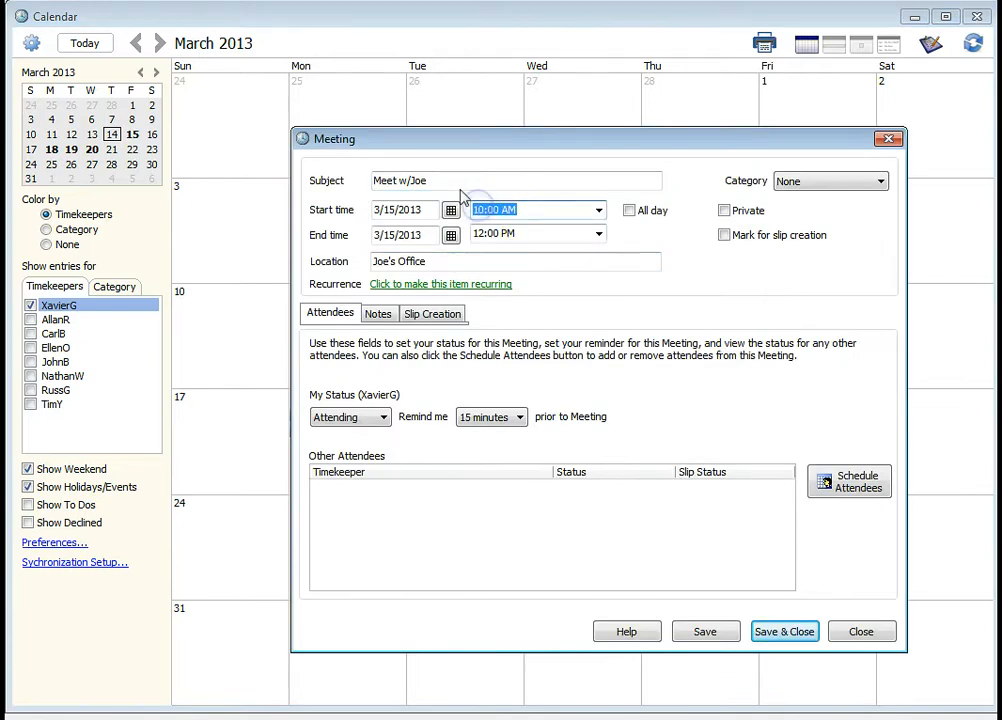
pyautogui.write('11a')
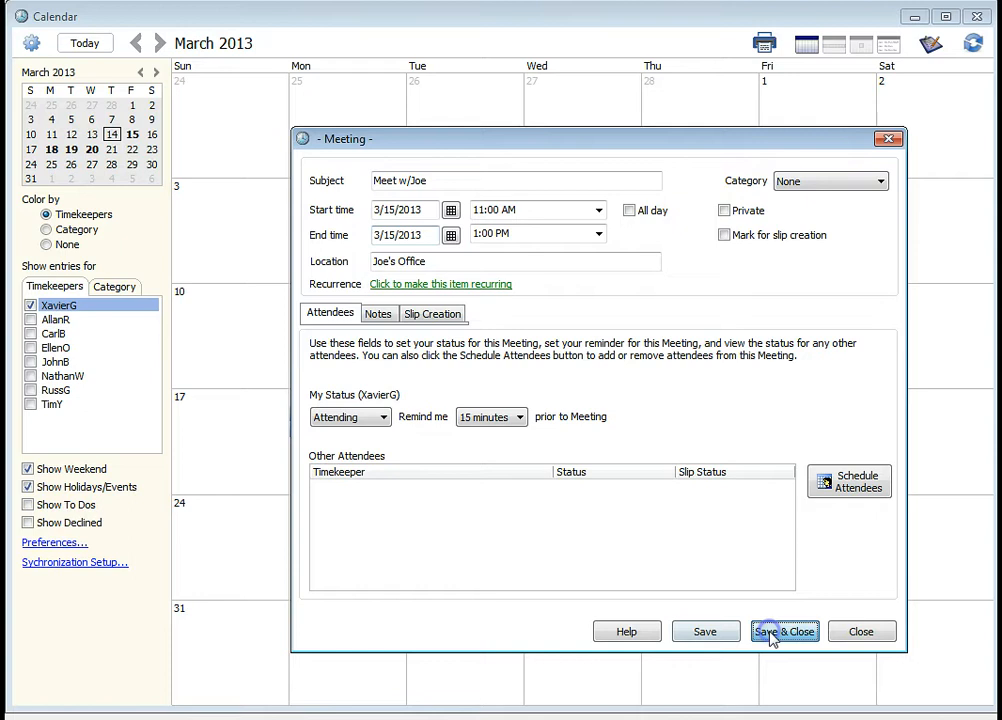
pyautogui.click(784, 632)
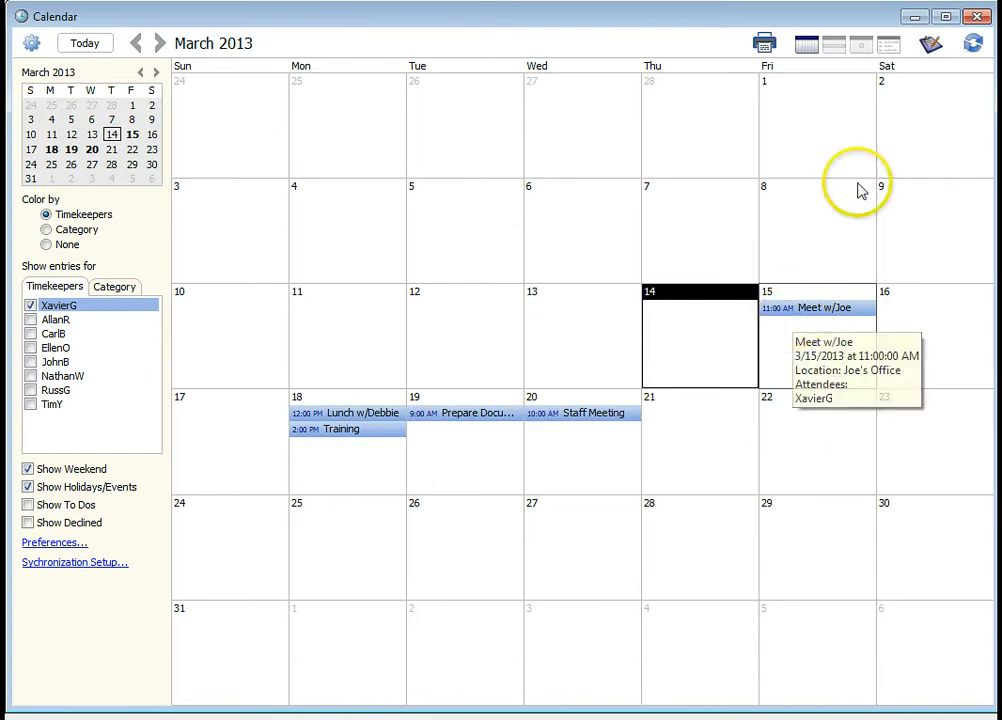